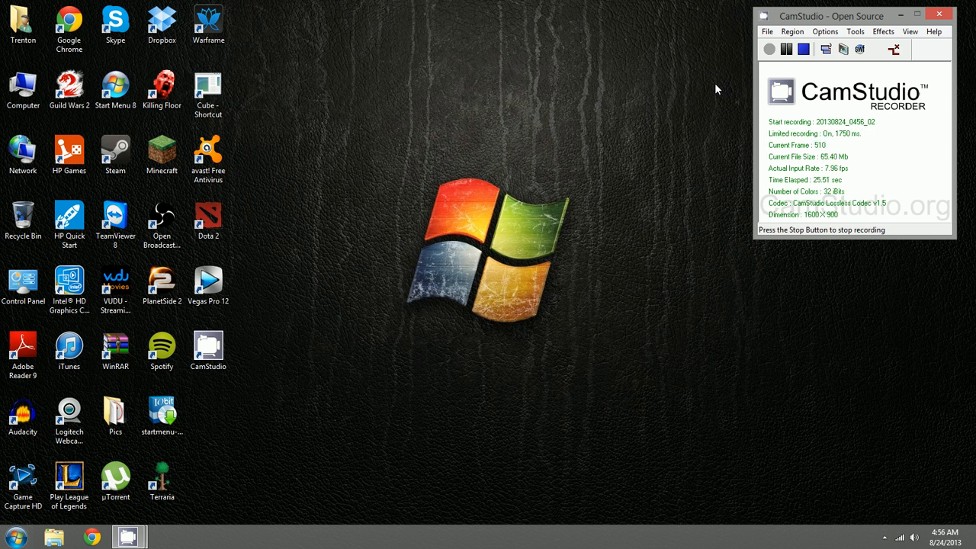
mouse_move(652, 148)
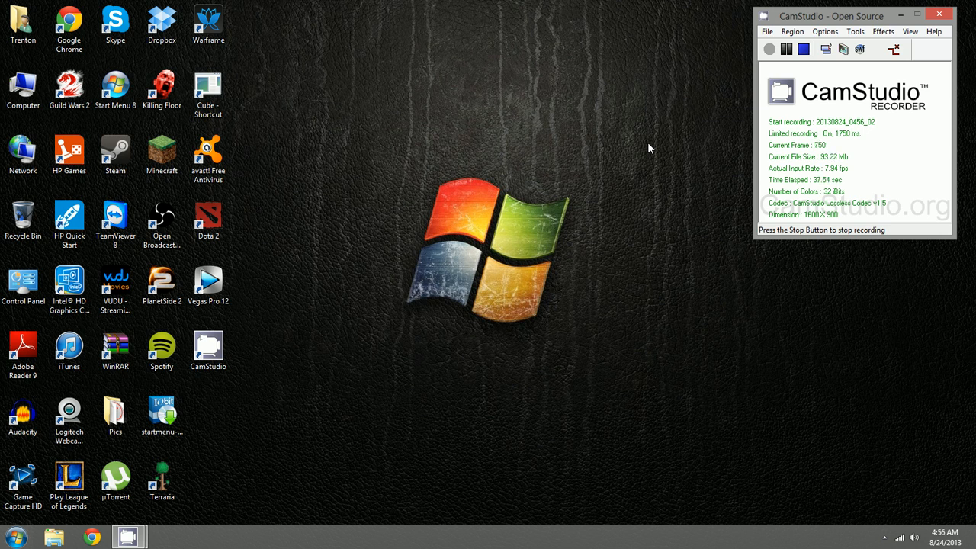
mouse_move(593, 321)
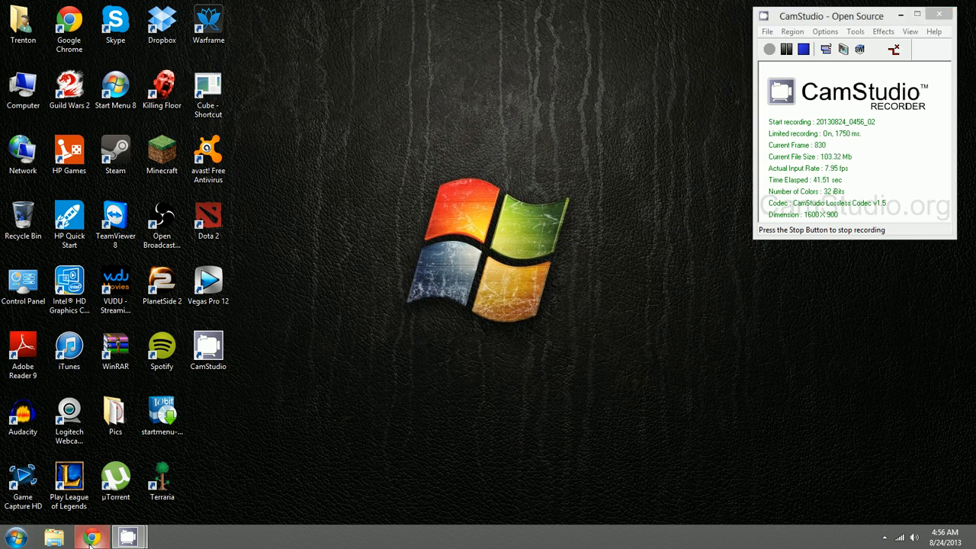
In Chrome, go to obsproject.com/download and start downloading the stable OBS installer
click(90, 537)
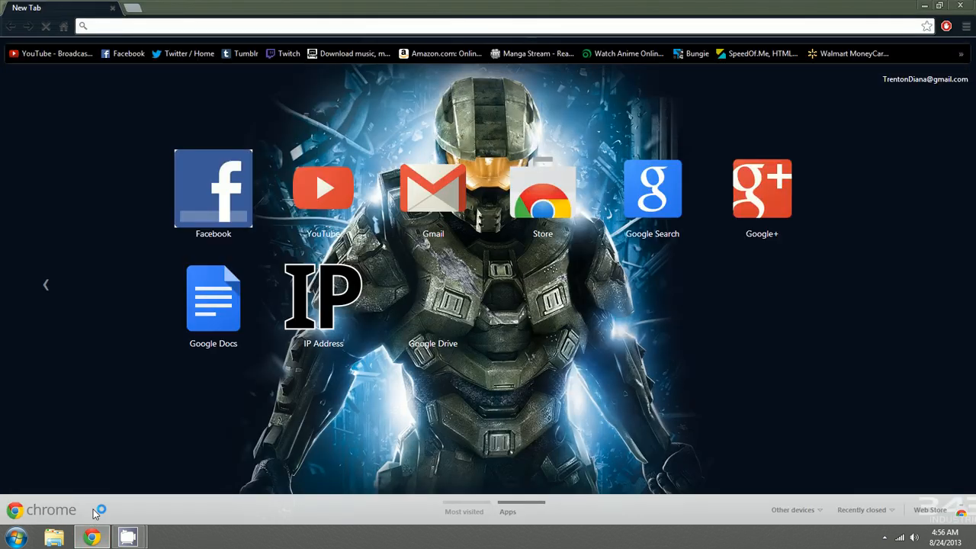
text(http://obsproject.com/download)
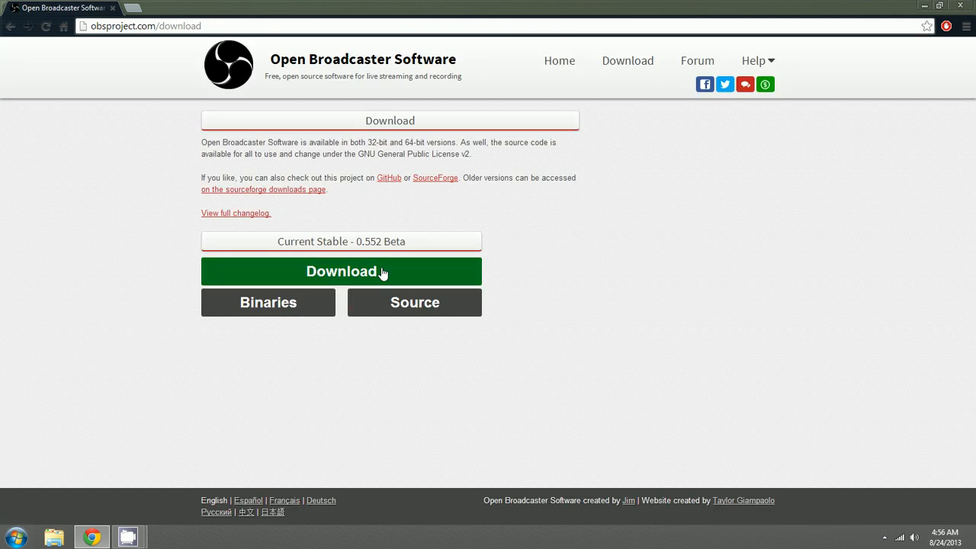
click(340, 272)
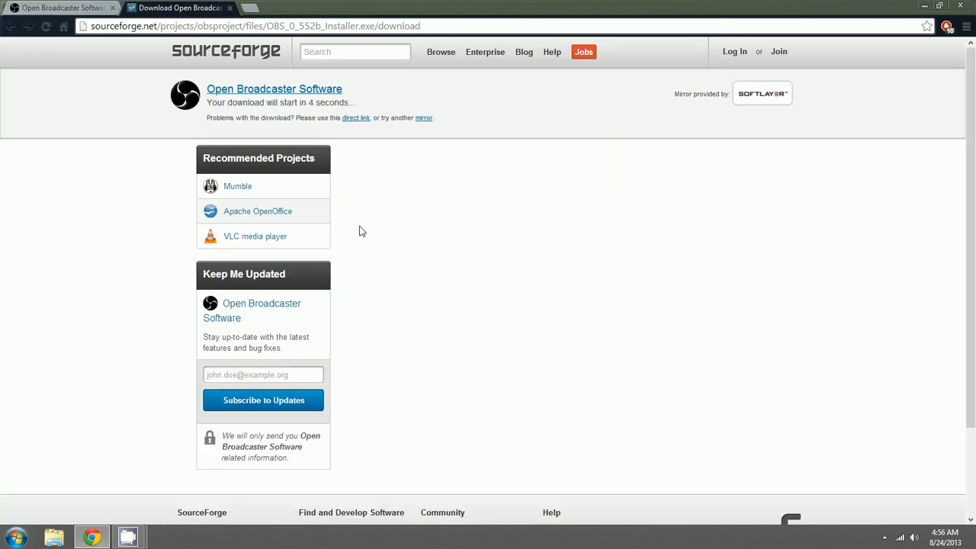
mouse_move(254, 6)
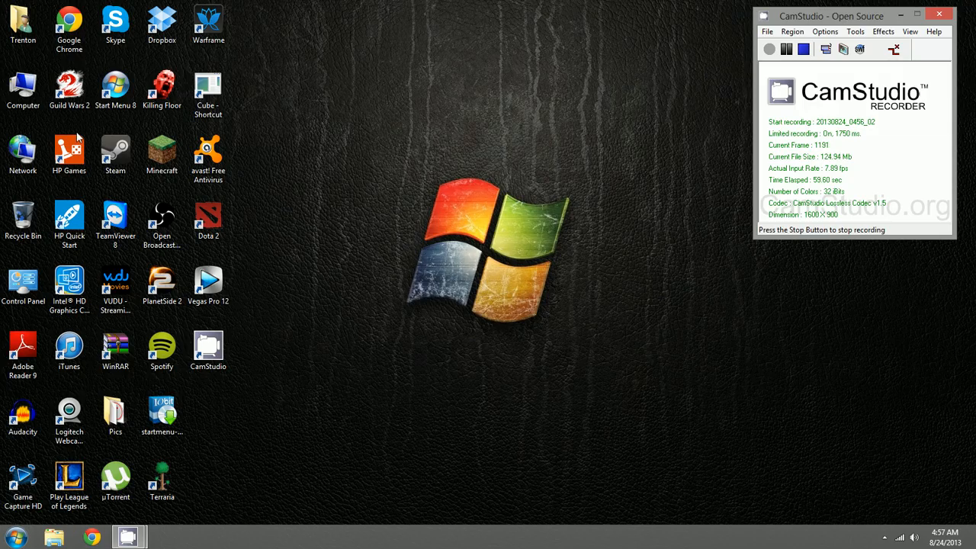
mouse_move(23, 73)
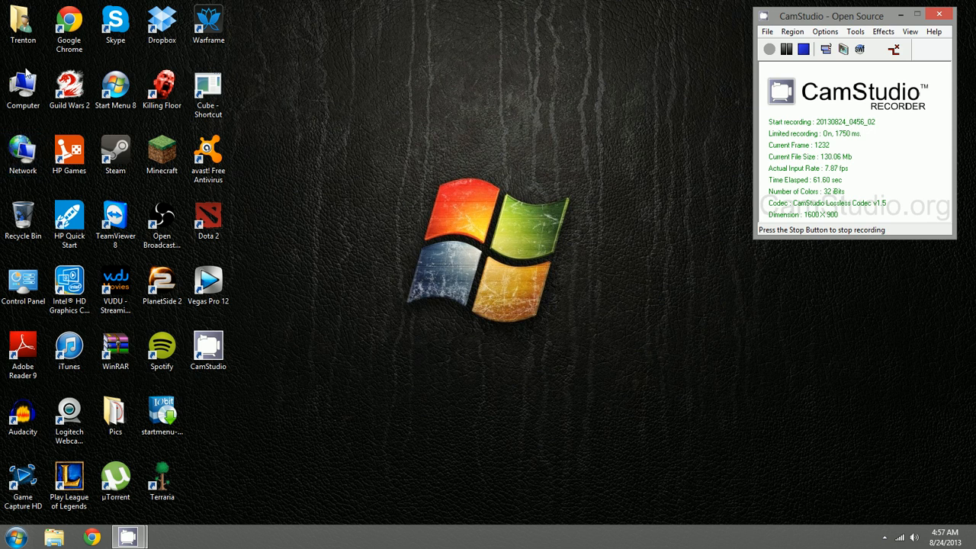
Drag OBS_0_552b_Installer (1) from Downloads onto the desktop and close Explorer
double_click(22, 86)
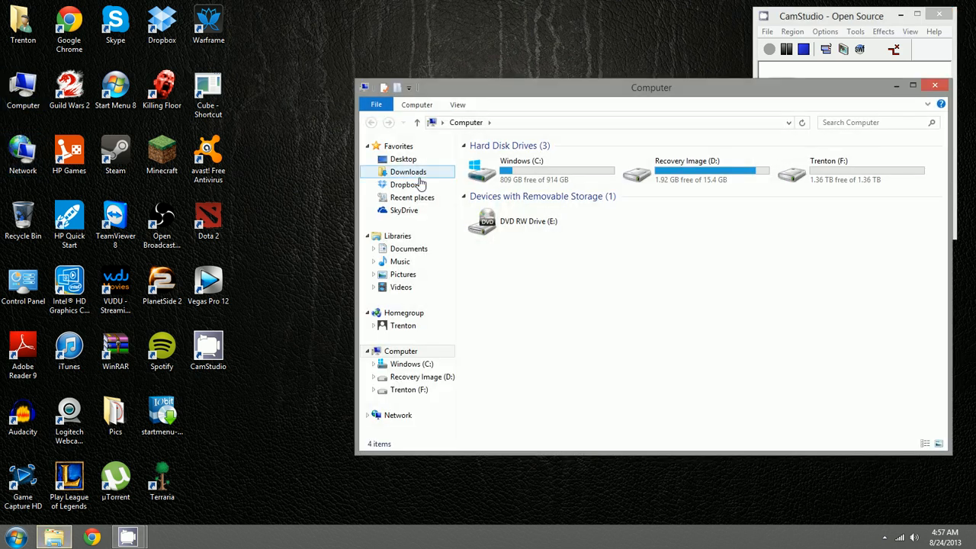
click(408, 171)
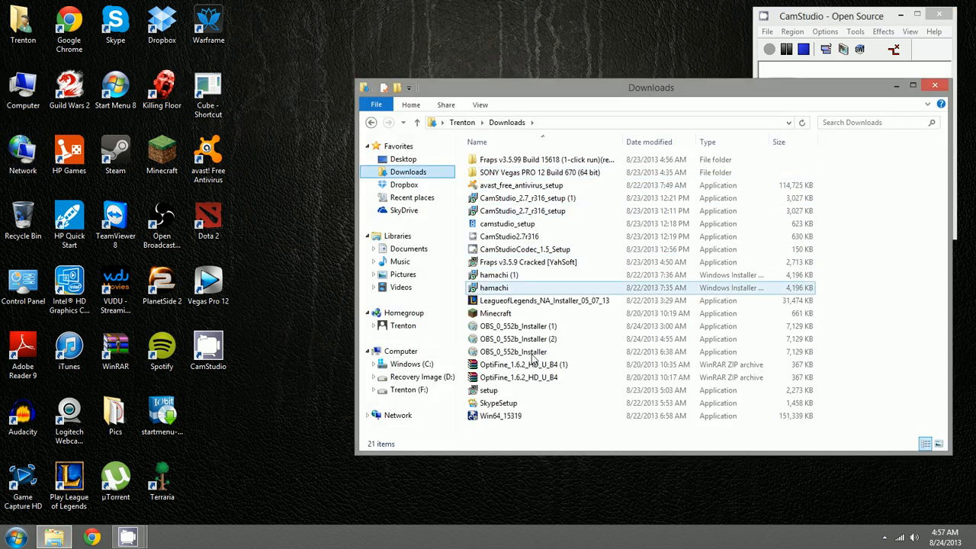
click(528, 198)
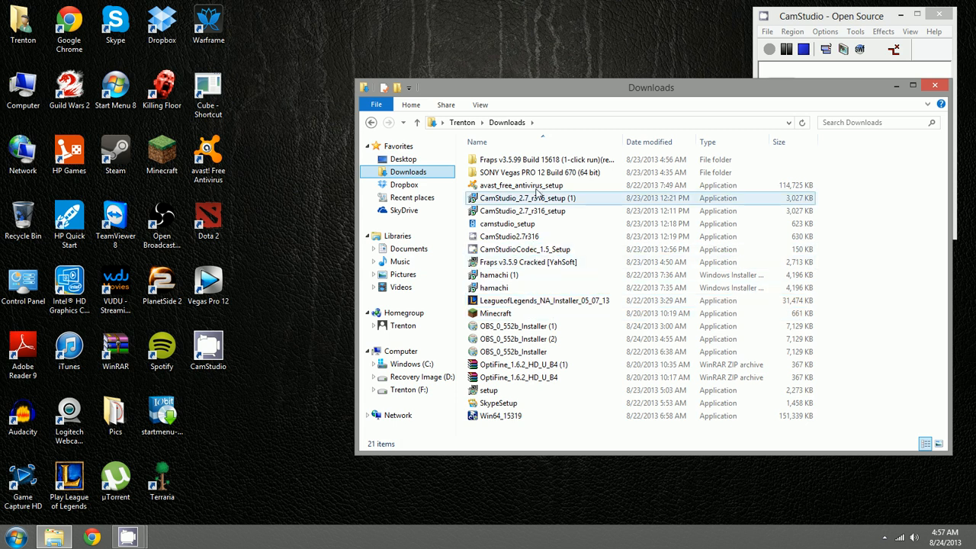
click(534, 365)
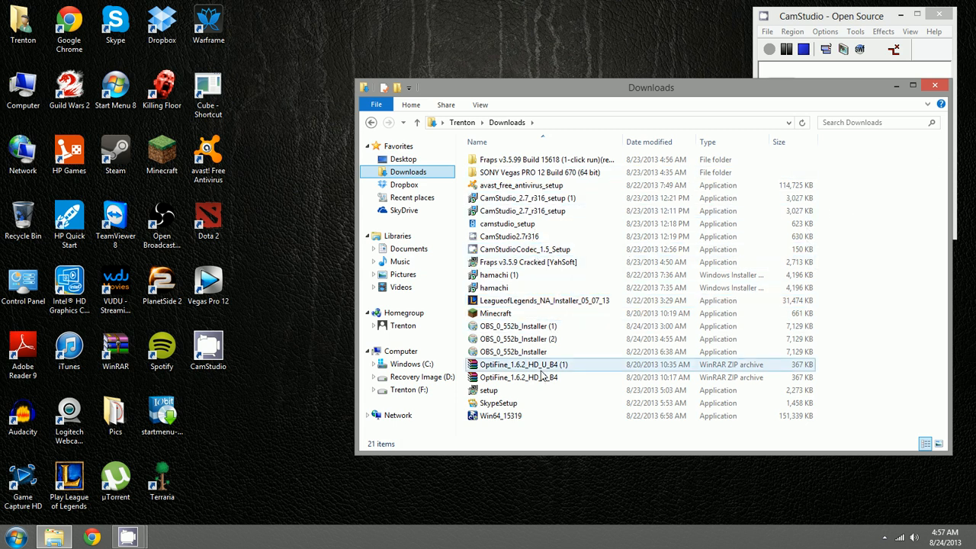
click(518, 325)
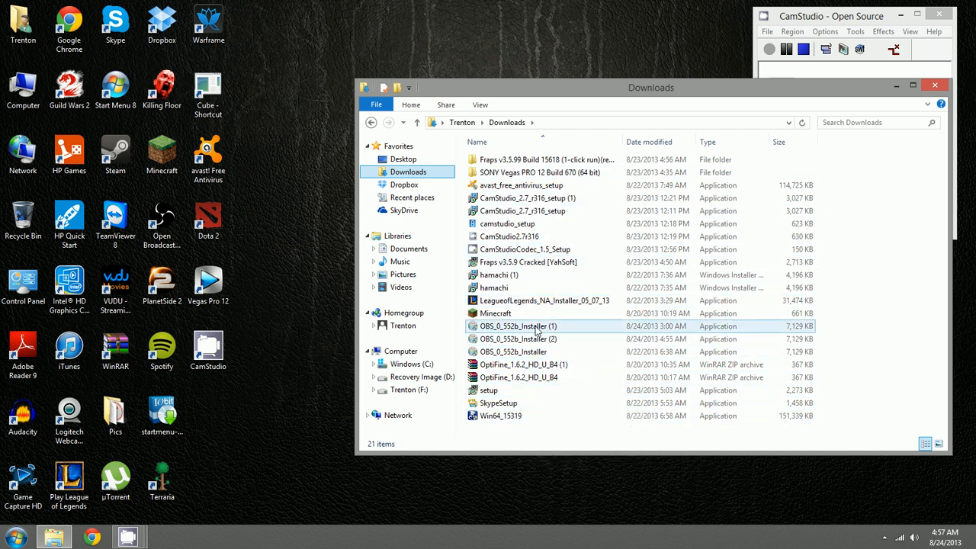
drag(519, 325, 301, 94)
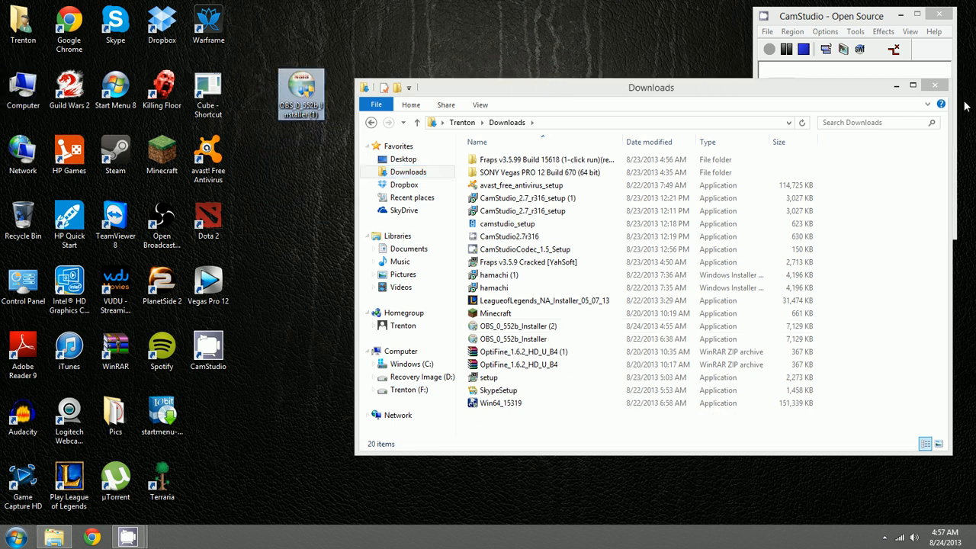
click(935, 84)
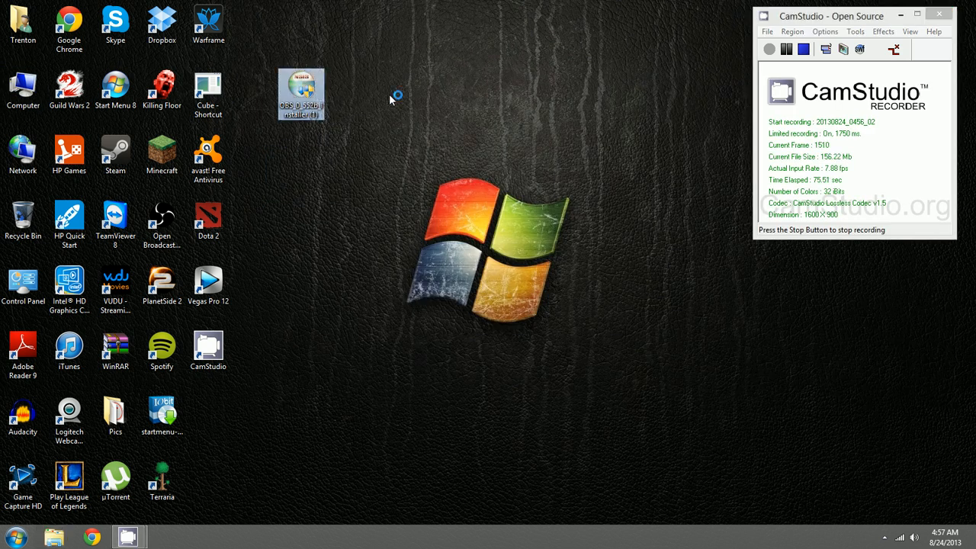
Launch the OBS 0.552b installer, then cancel and quit setup at the install-location page
double_click(301, 92)
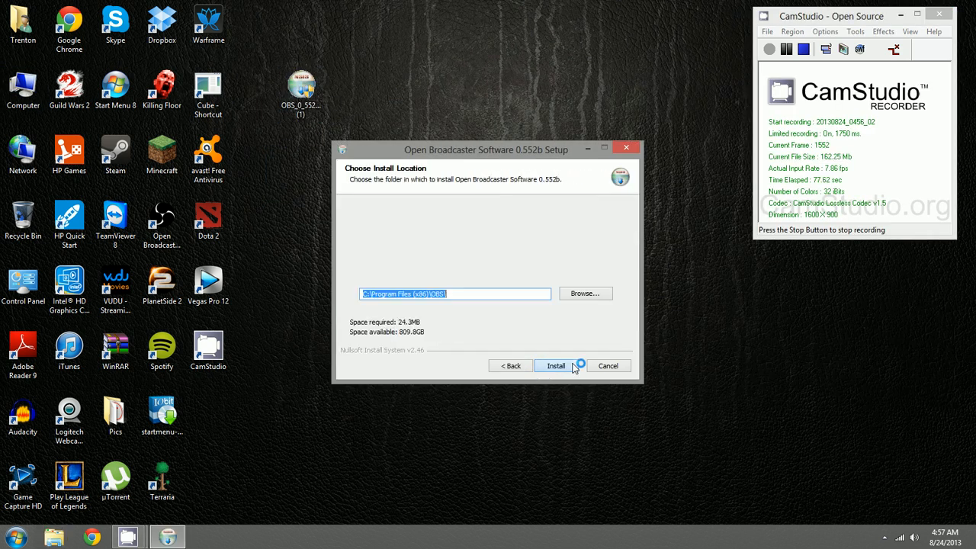
click(608, 366)
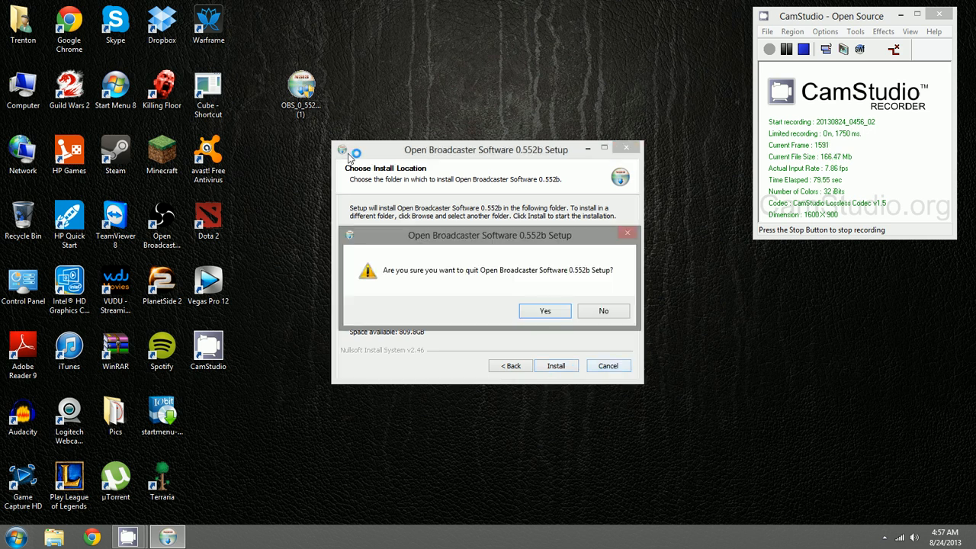
click(545, 310)
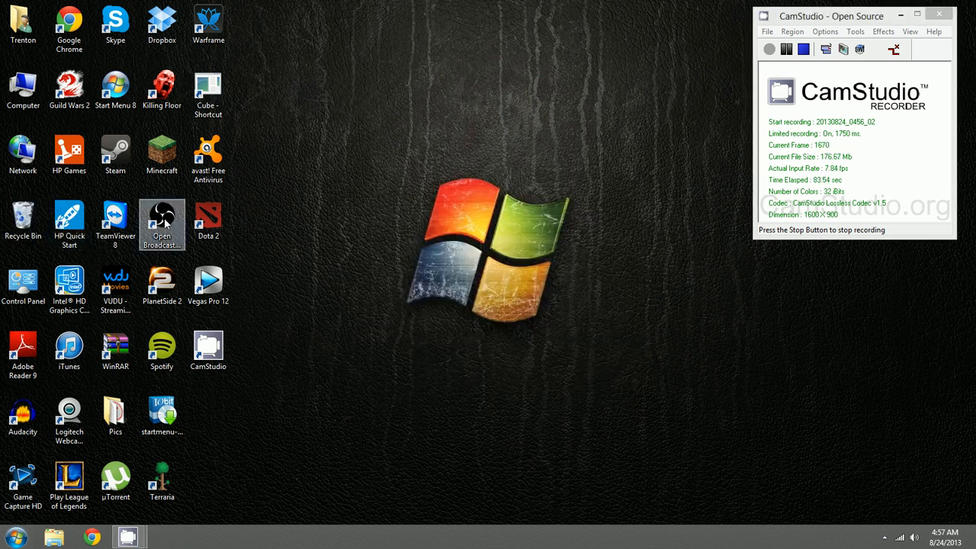
Launch OBS and review the Twitch broadcast settings, closing them unchanged
double_click(162, 218)
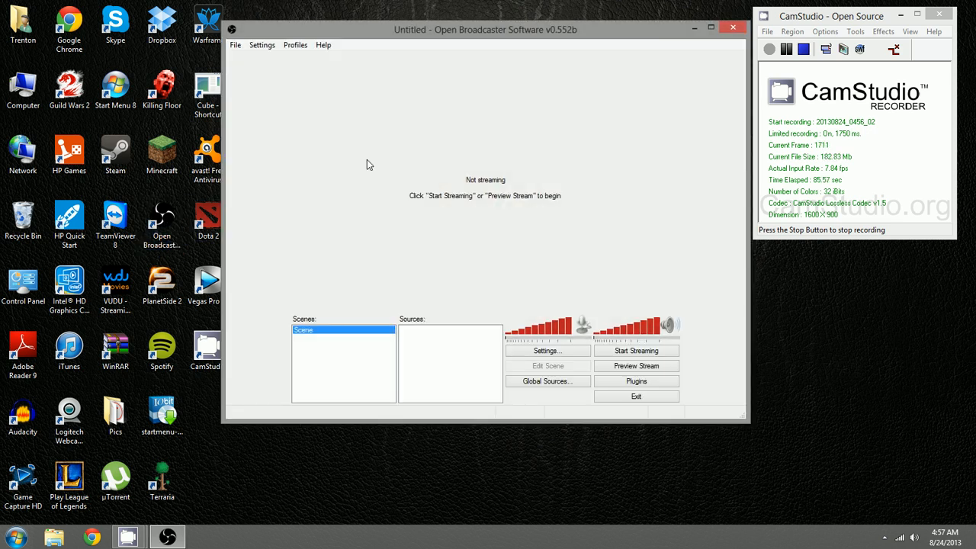
click(262, 44)
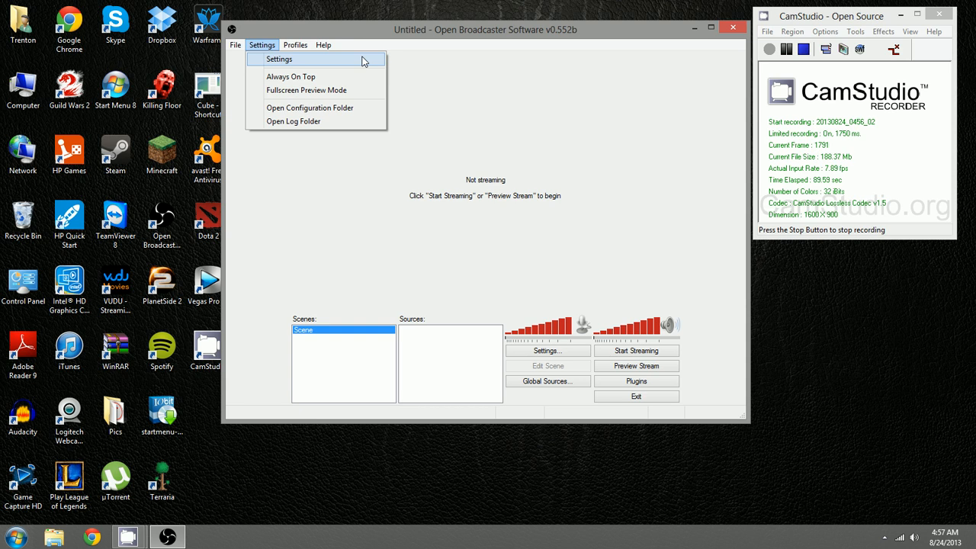
click(279, 59)
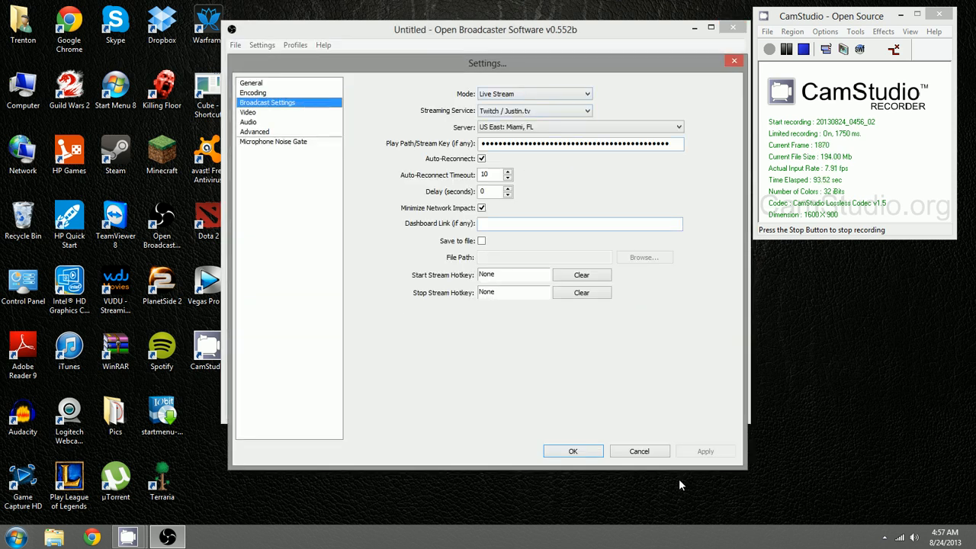
mouse_move(616, 430)
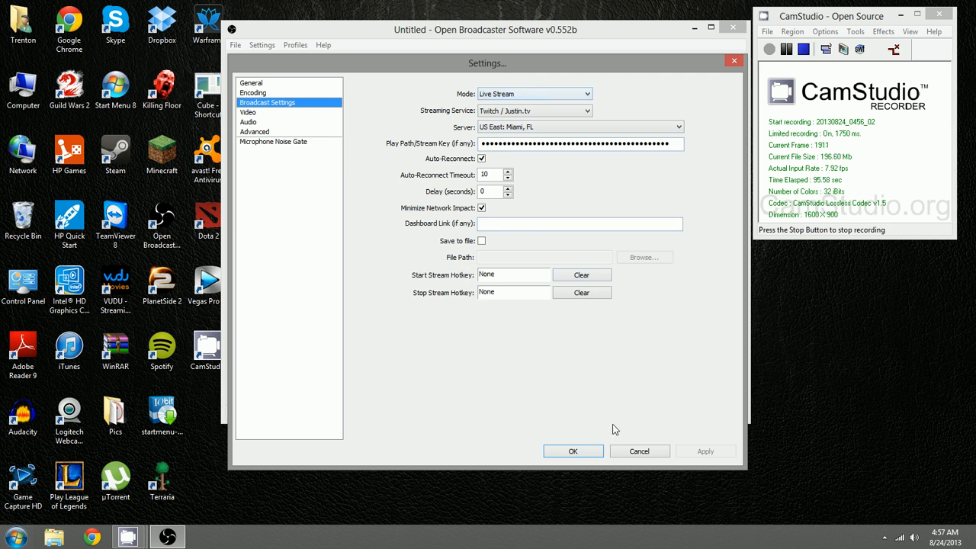
click(573, 451)
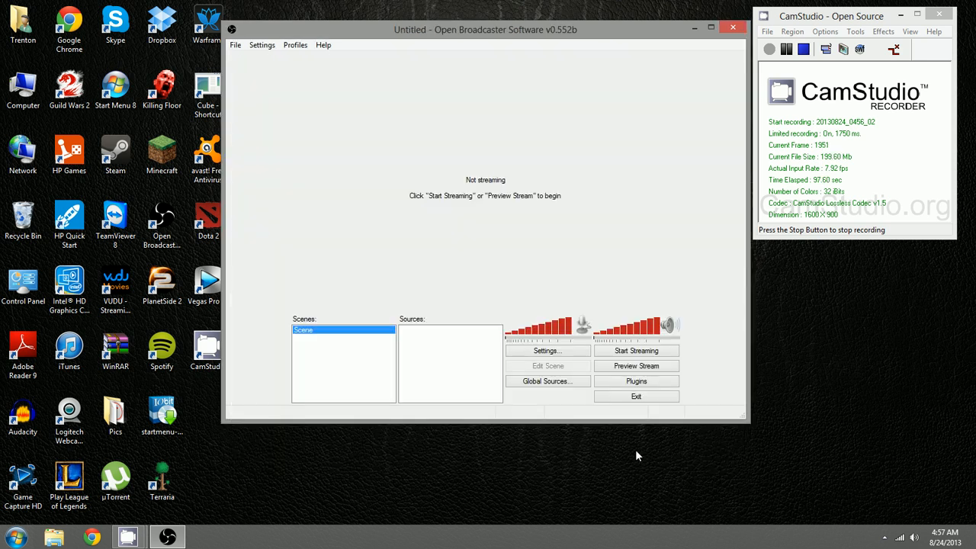
mouse_move(503, 231)
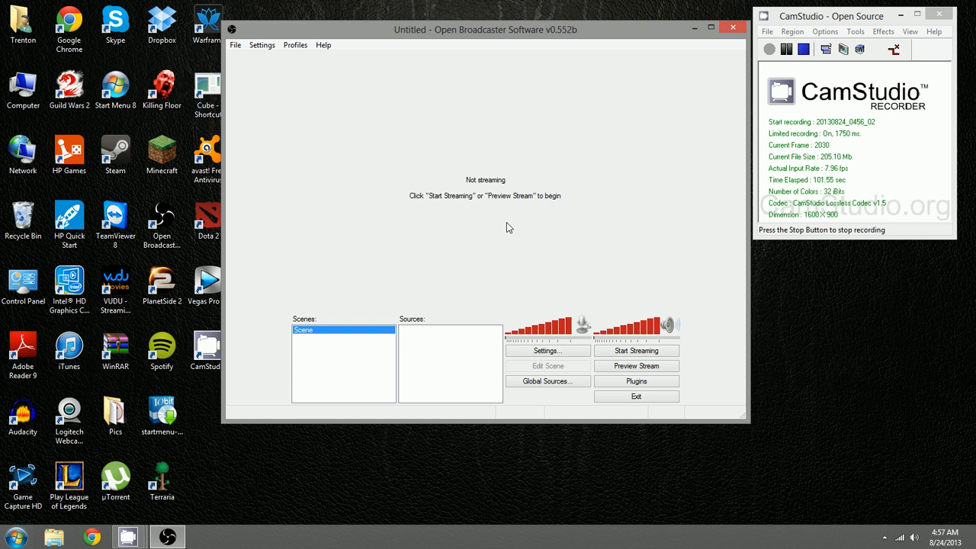
mouse_move(318, 338)
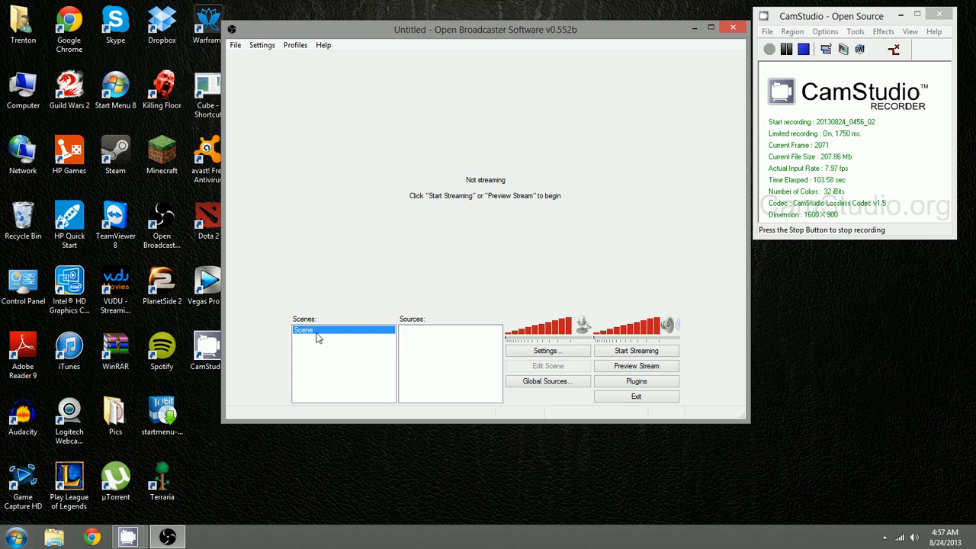
Add a second scene, then remove Scene 2 so only Scene remains
right_click(319, 335)
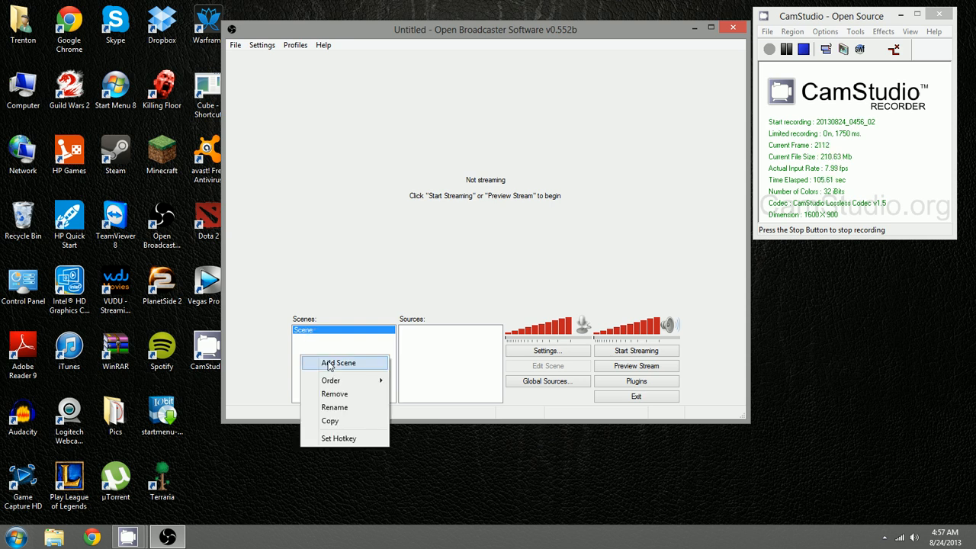
click(341, 362)
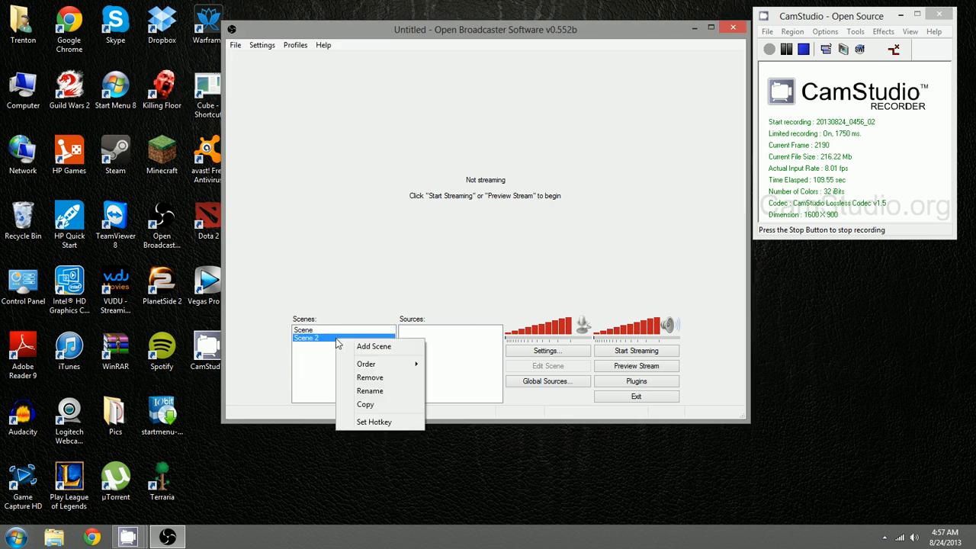
click(370, 377)
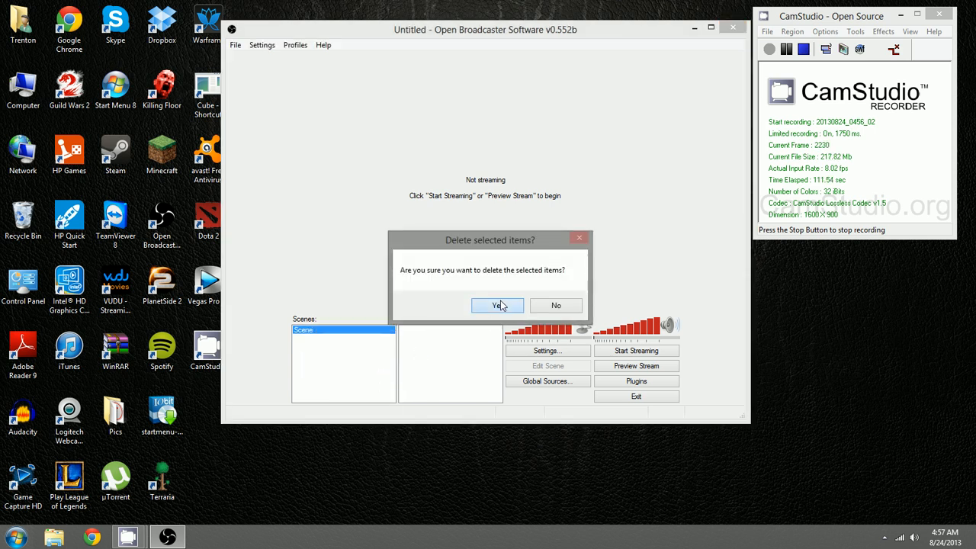
click(497, 305)
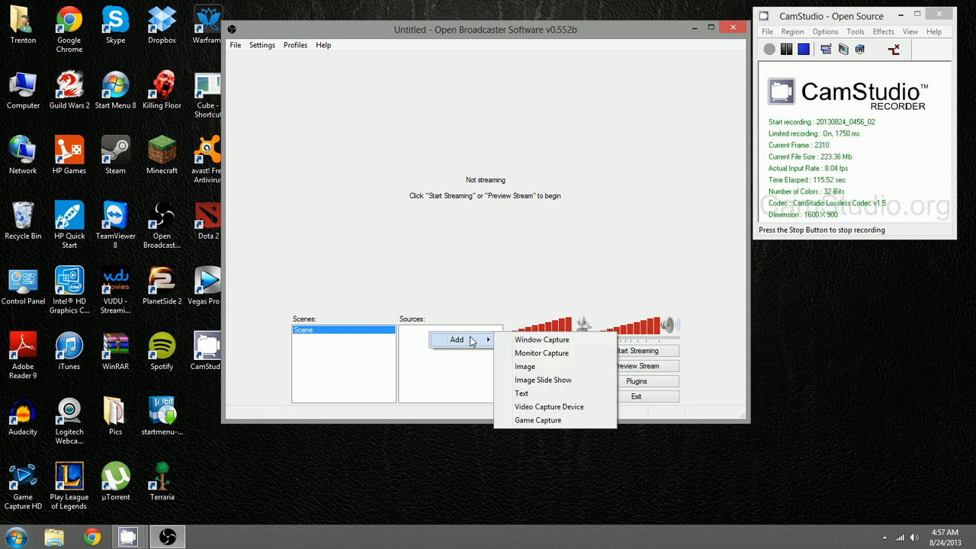
Add a Video Capture Device named Webcam using the Logitech HD Webcam C615
click(549, 407)
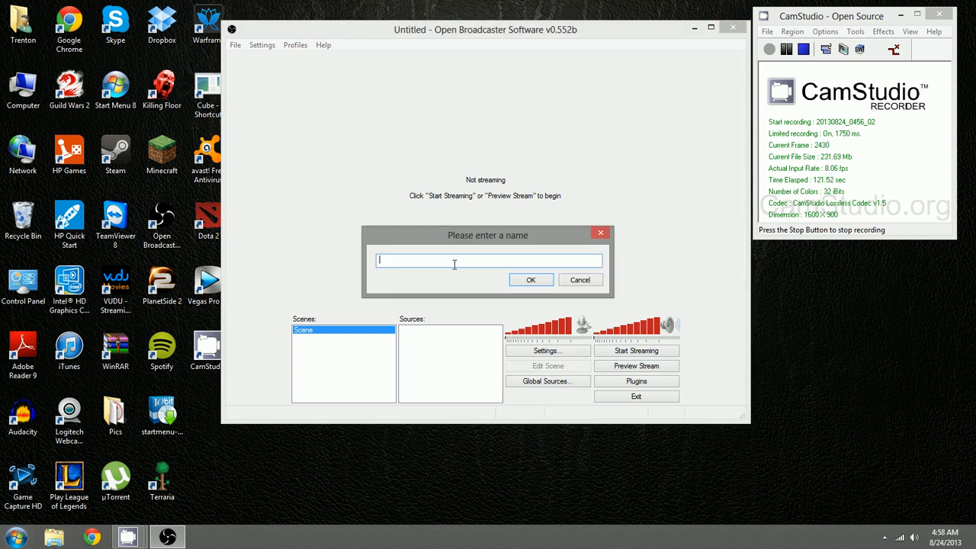
text(Webcam)
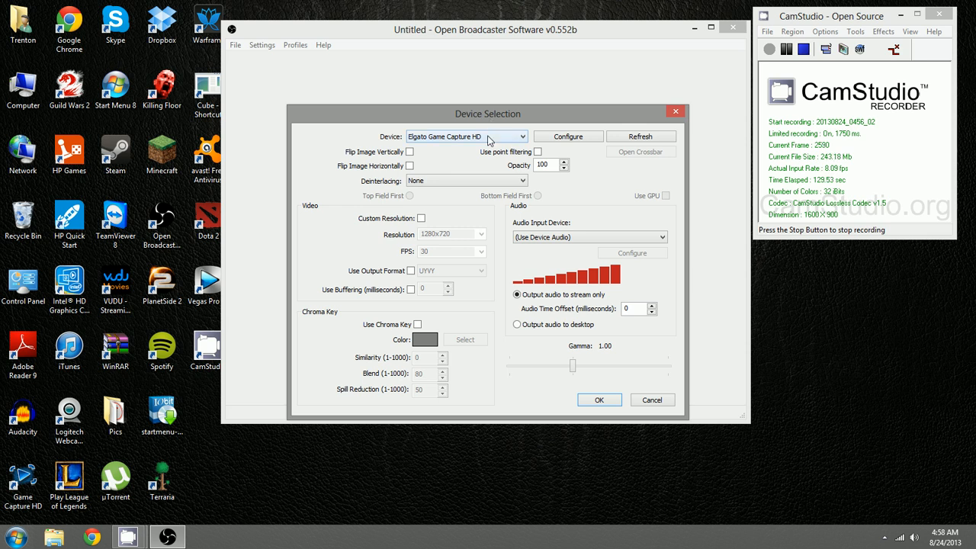
click(522, 136)
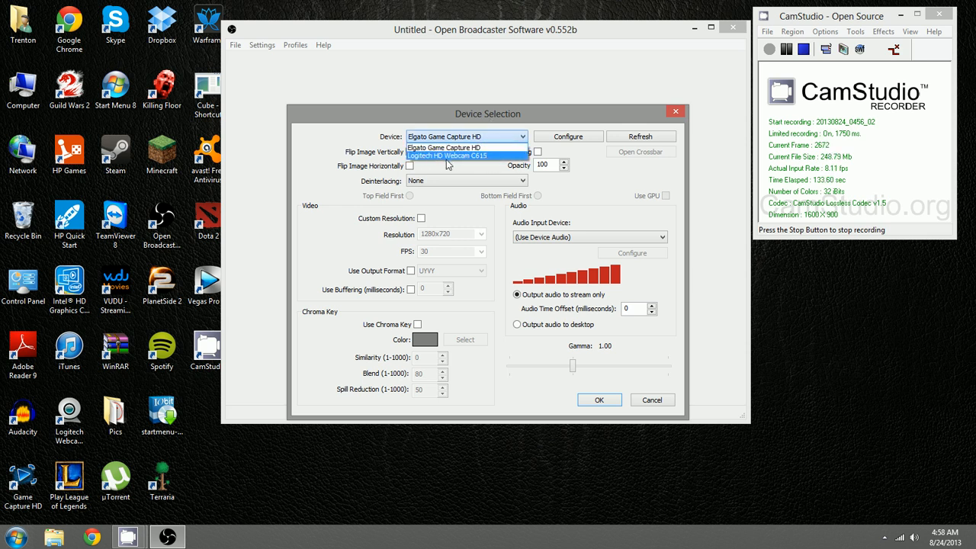
mouse_move(446, 148)
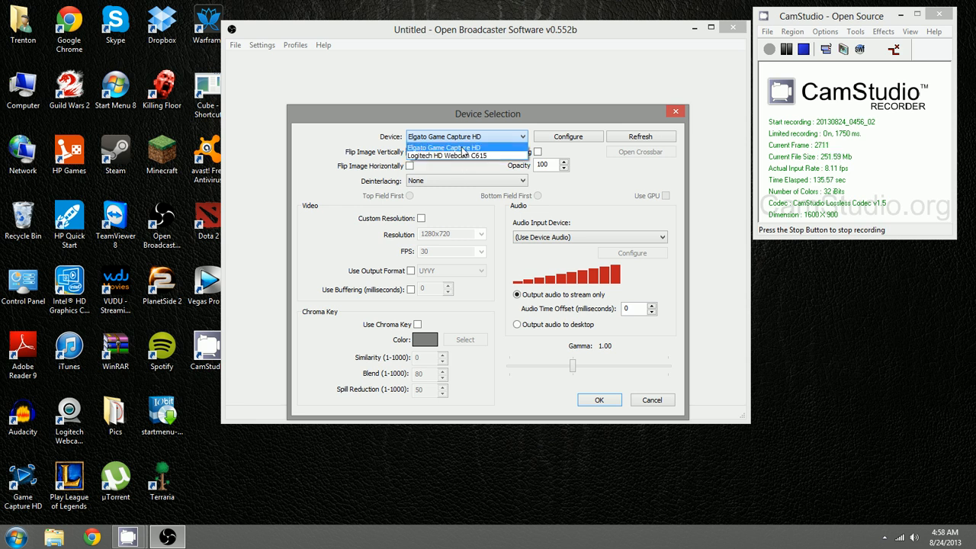
mouse_move(463, 156)
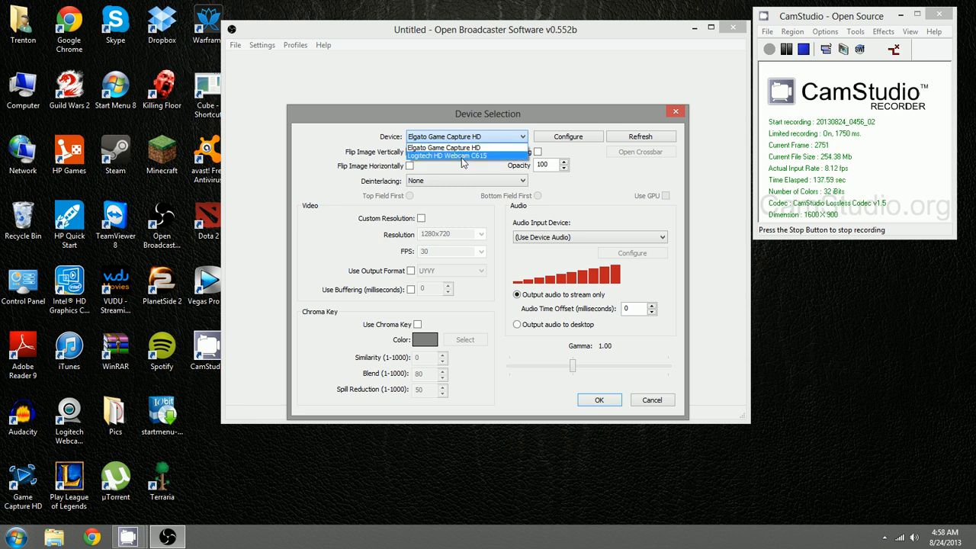
click(447, 156)
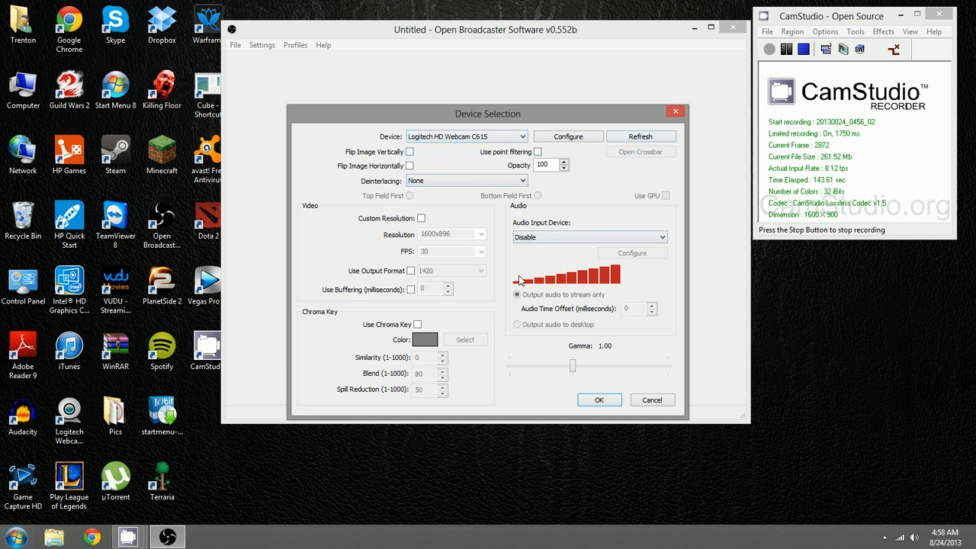
click(600, 400)
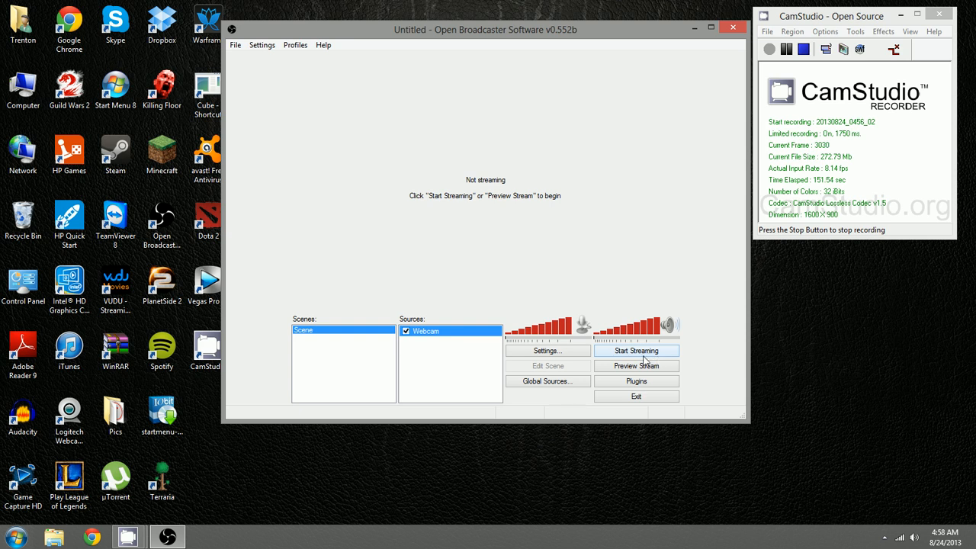
Preview the stream and drag the webcam image, enlarged, into the top-right corner
click(637, 365)
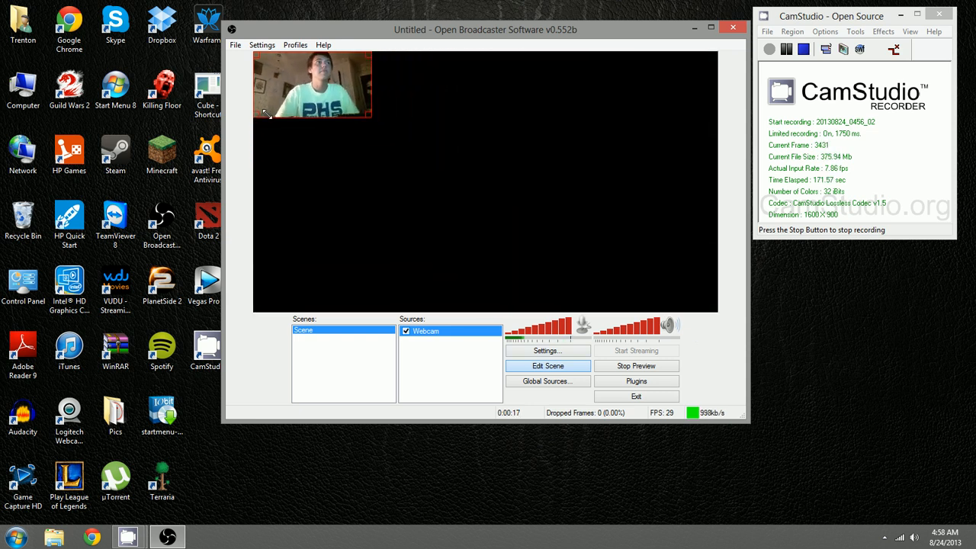
drag(313, 84, 389, 145)
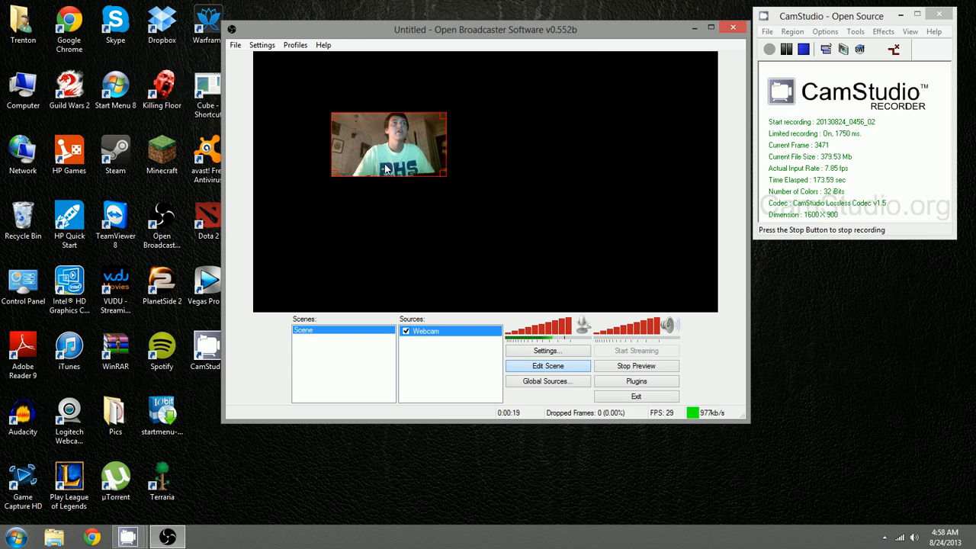
drag(389, 144, 630, 113)
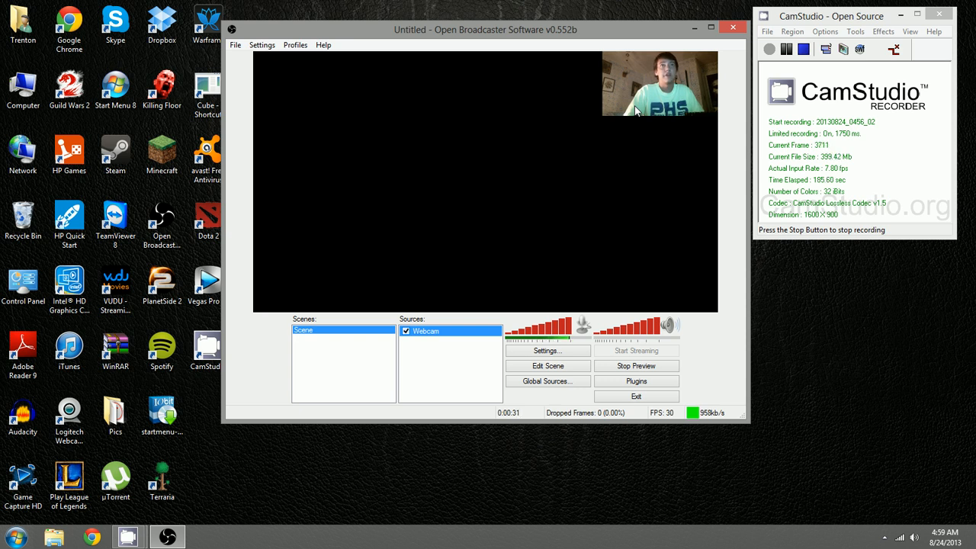
mouse_move(434, 357)
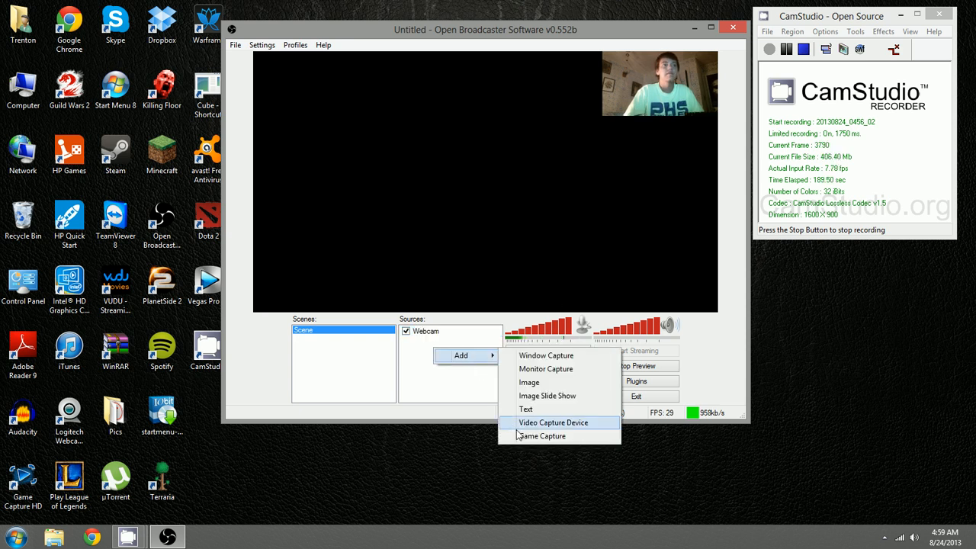
Add a Video Capture Device named Elgato using Elgato Game Capture HD
click(553, 422)
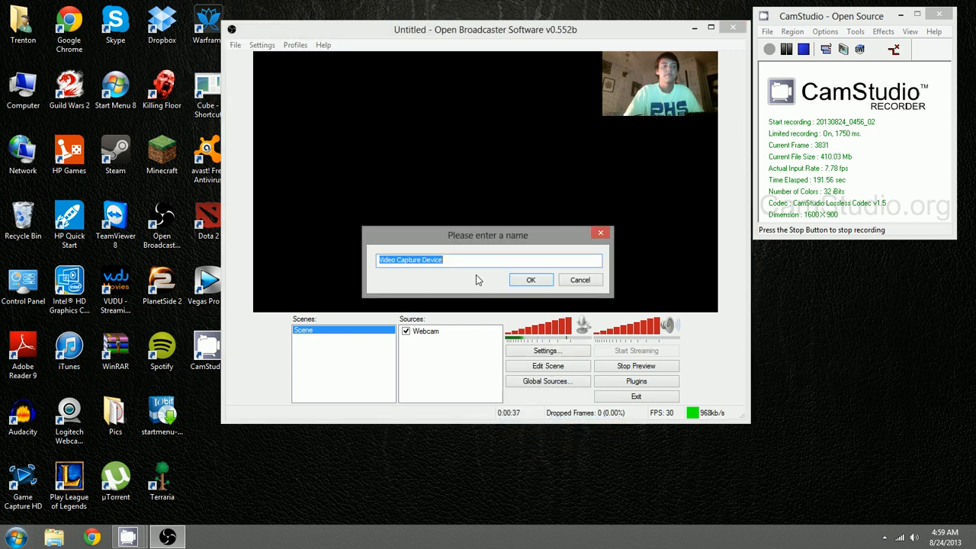
text(Elga)
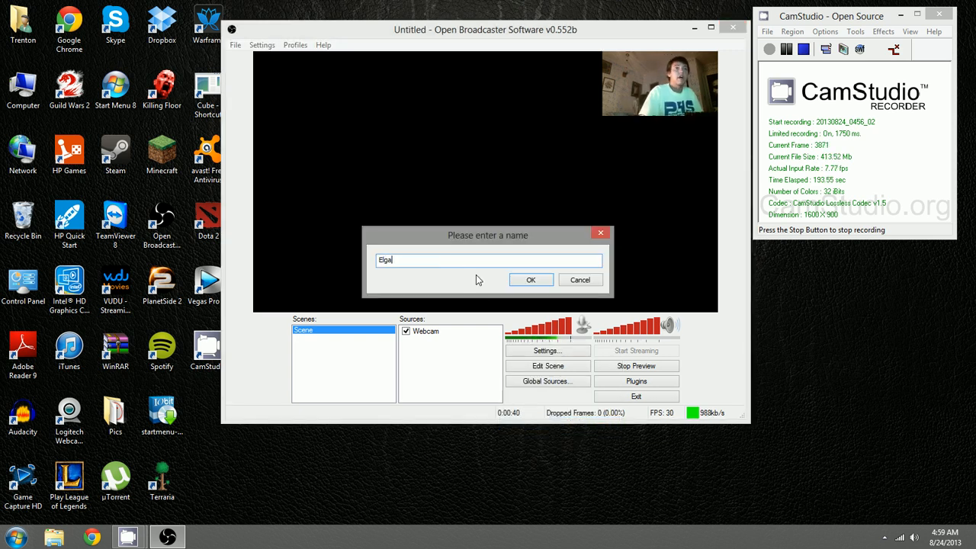
text(to)
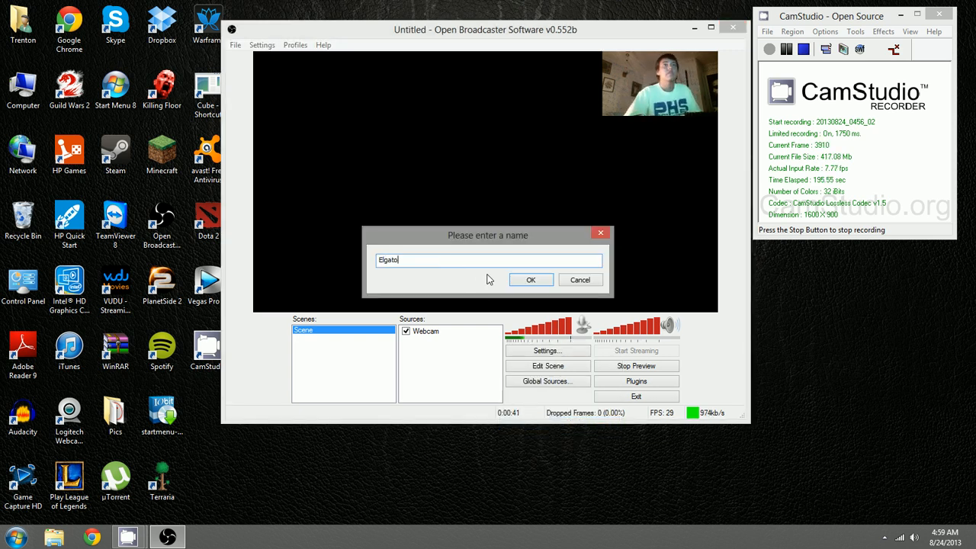
click(531, 279)
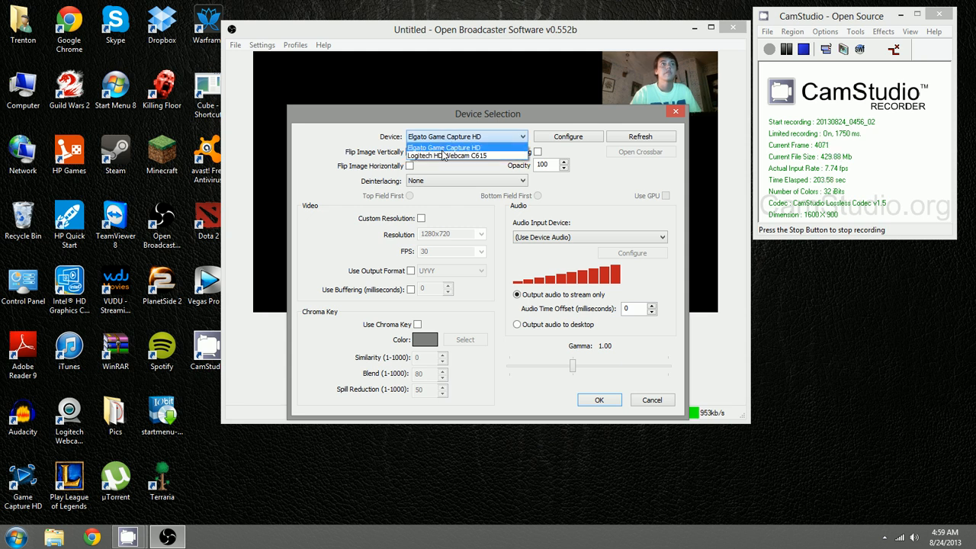
click(599, 400)
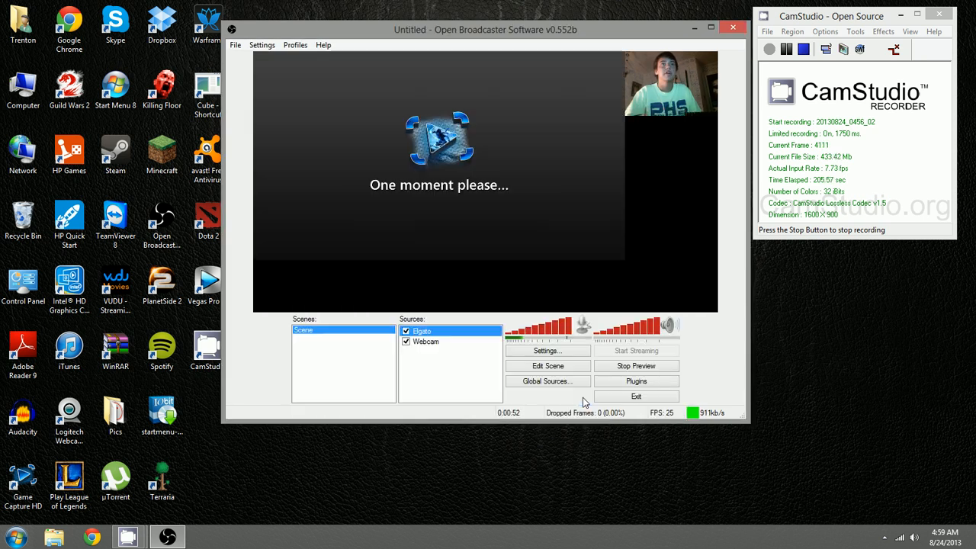
mouse_move(396, 128)
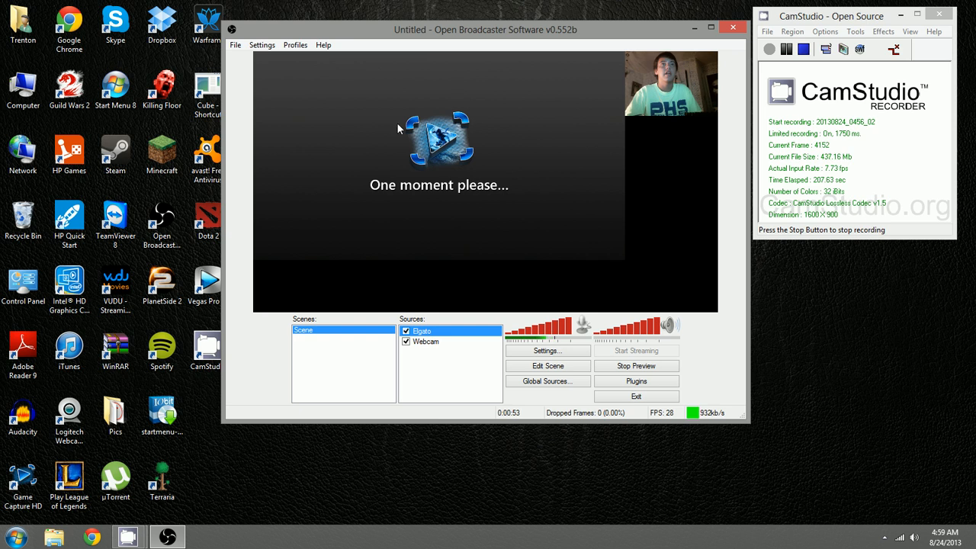
mouse_move(431, 129)
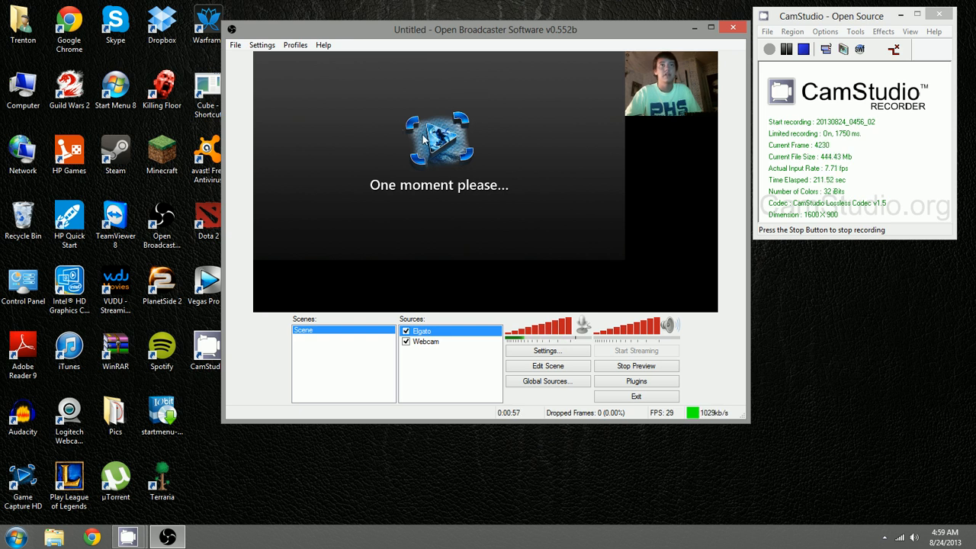
mouse_move(479, 93)
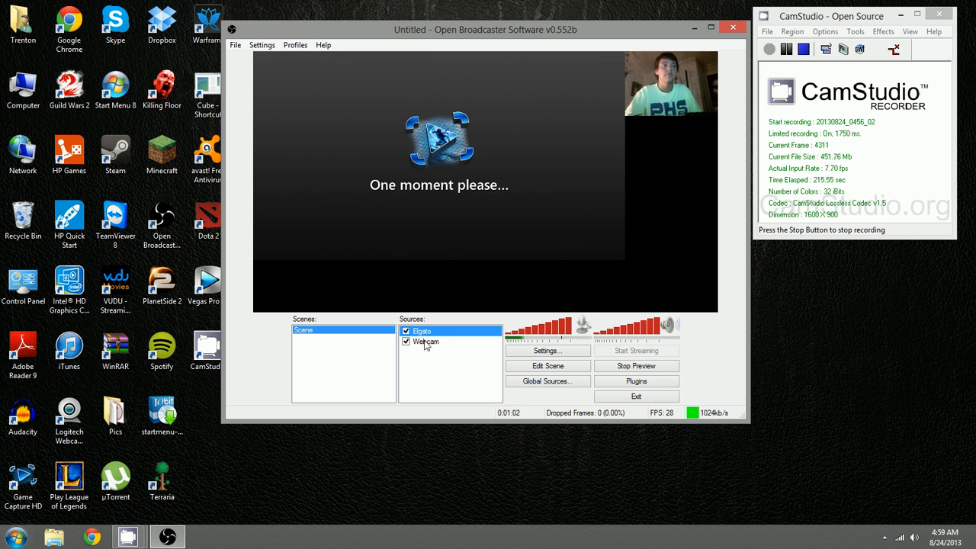
Remove the Elgato source, confirming deletion, then bring up the Webcam source's options
right_click(421, 331)
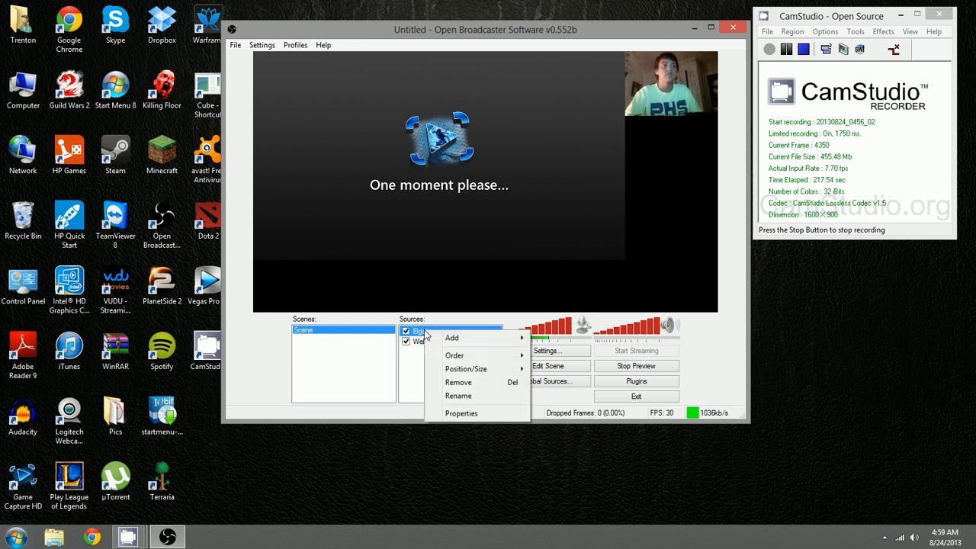
click(458, 383)
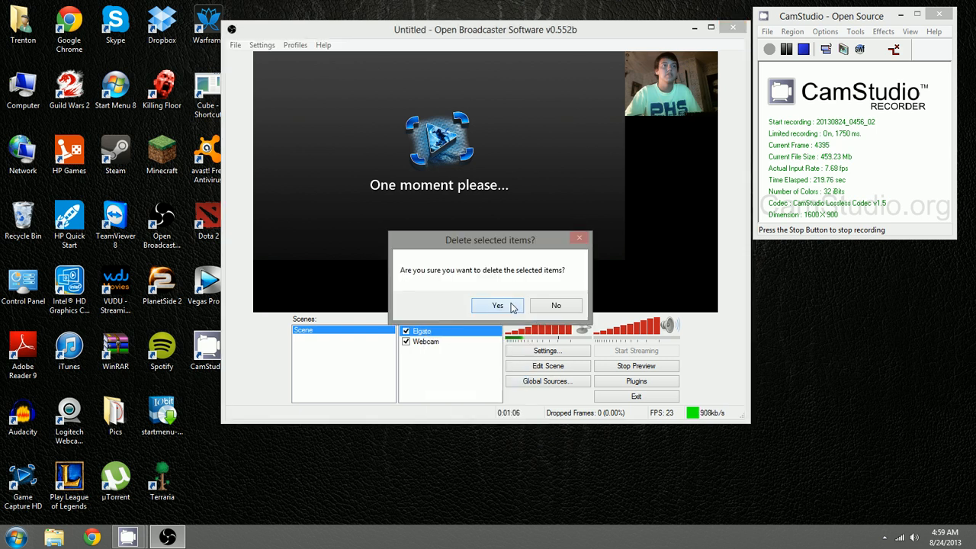
click(497, 305)
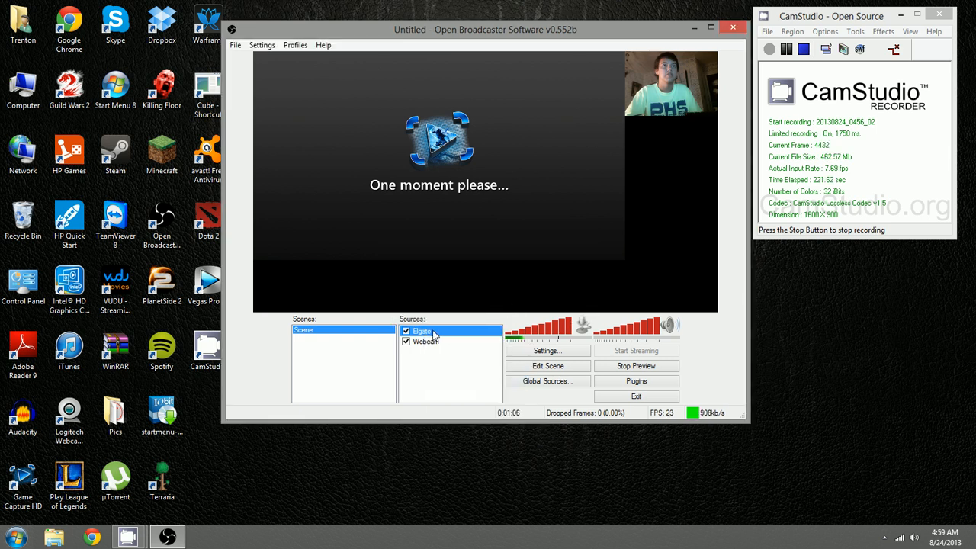
right_click(426, 341)
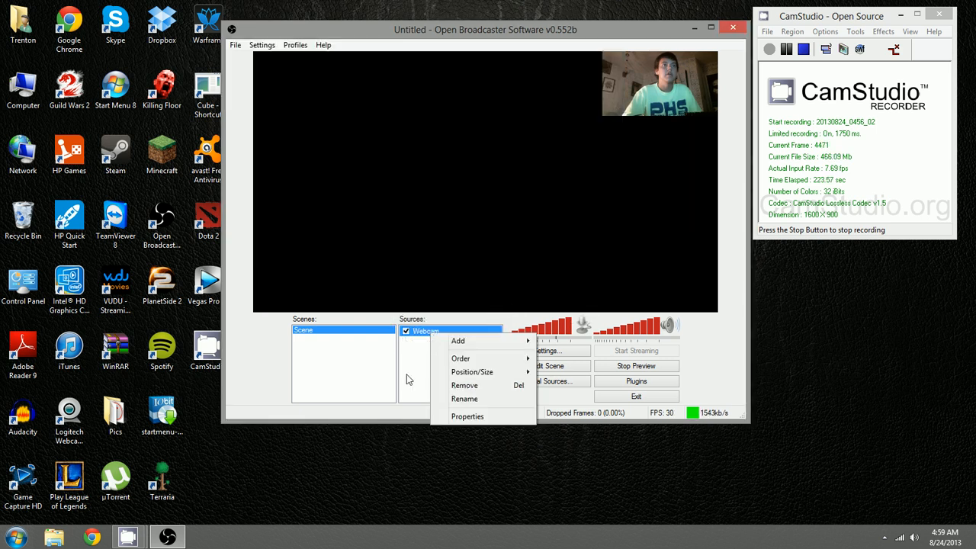